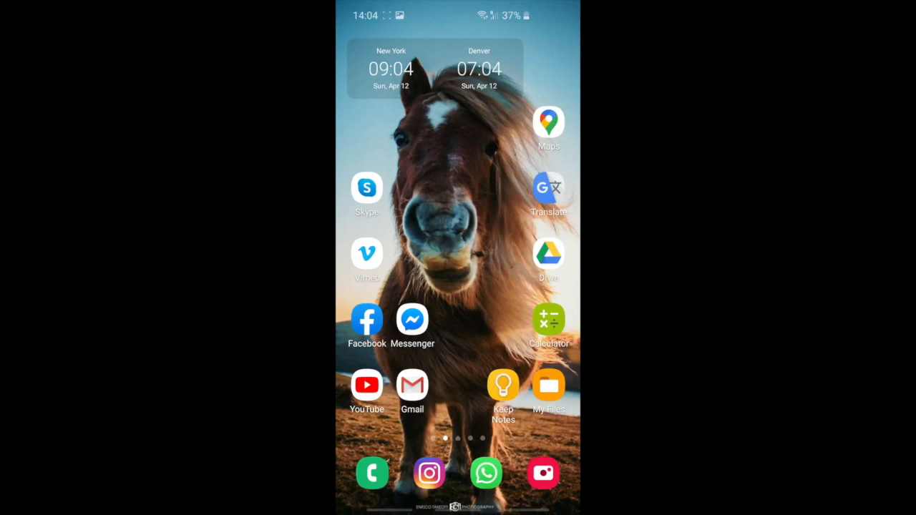
Launch My Files from the home screen, showing internal storage at 80.06 GB of 128 GB
left_click(549, 385)
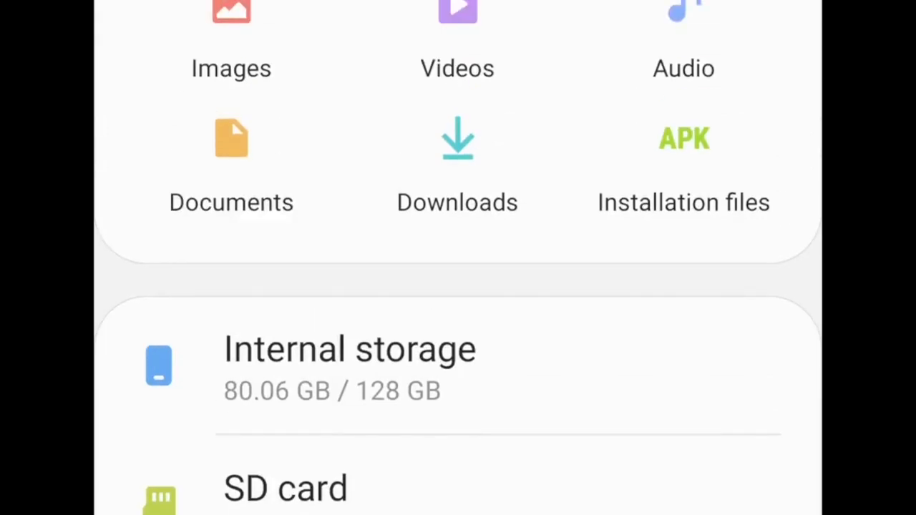
Peek into Internal storage, then view Analyze storage: 62% used, Other at 56.87 GB
scroll("down", 3)
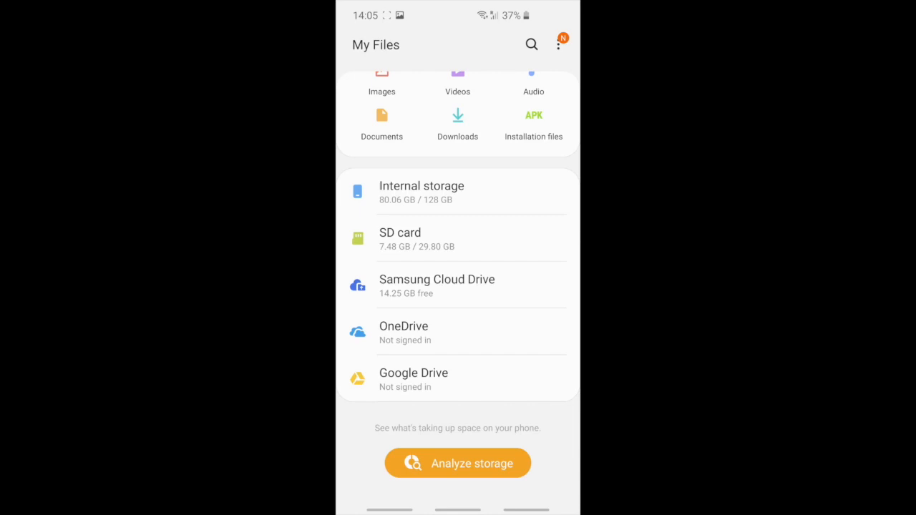
left_click(422, 186)
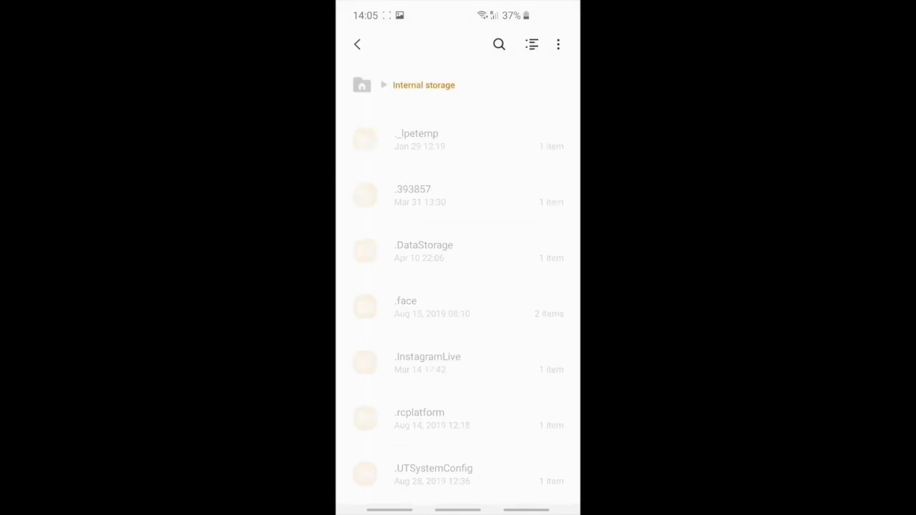
left_click(357, 44)
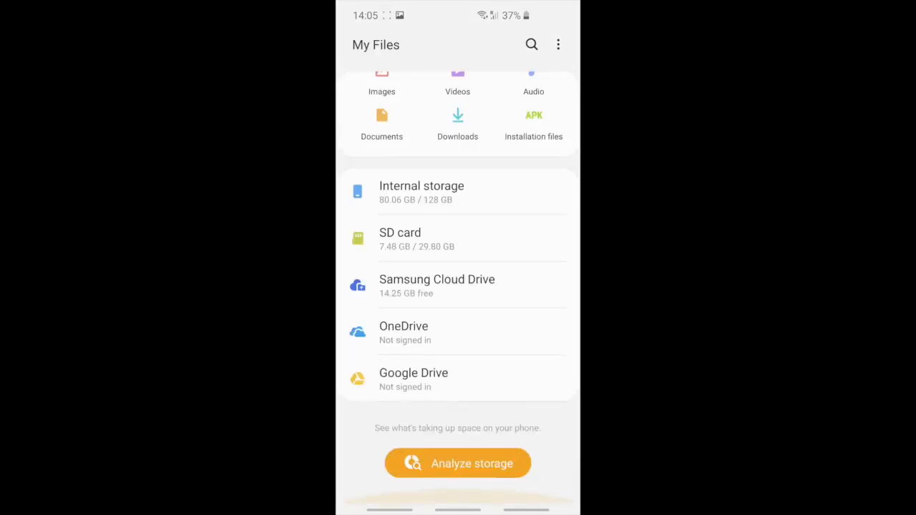
left_click(457, 464)
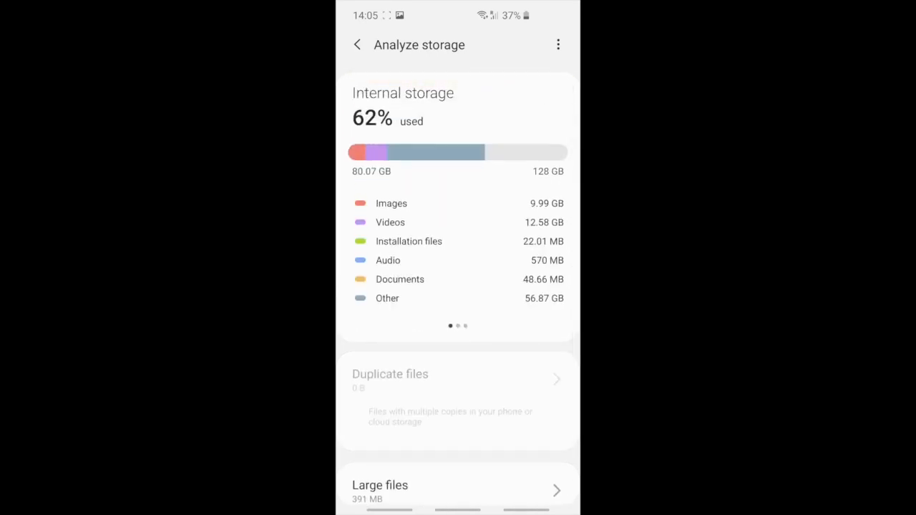
Check the Android/data folder details (13.15 GB) and return to My Files home
left_click(357, 44)
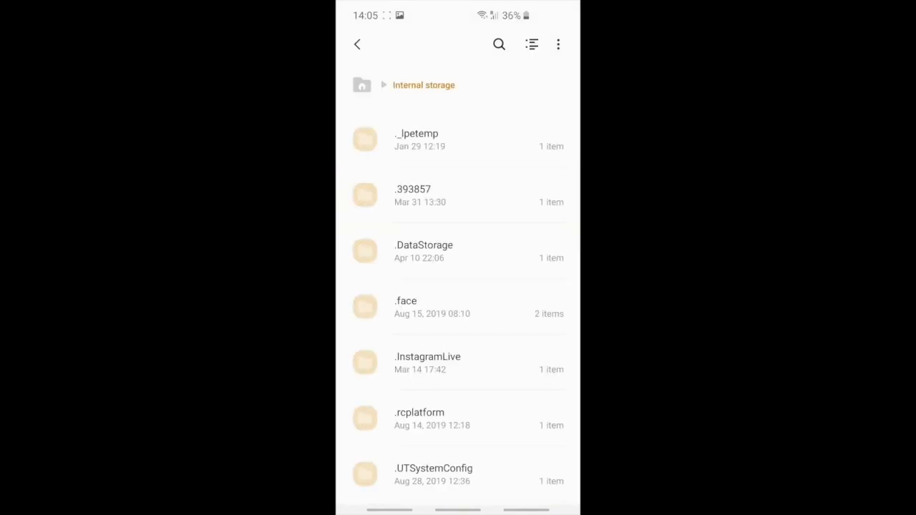
scroll("down", 3)
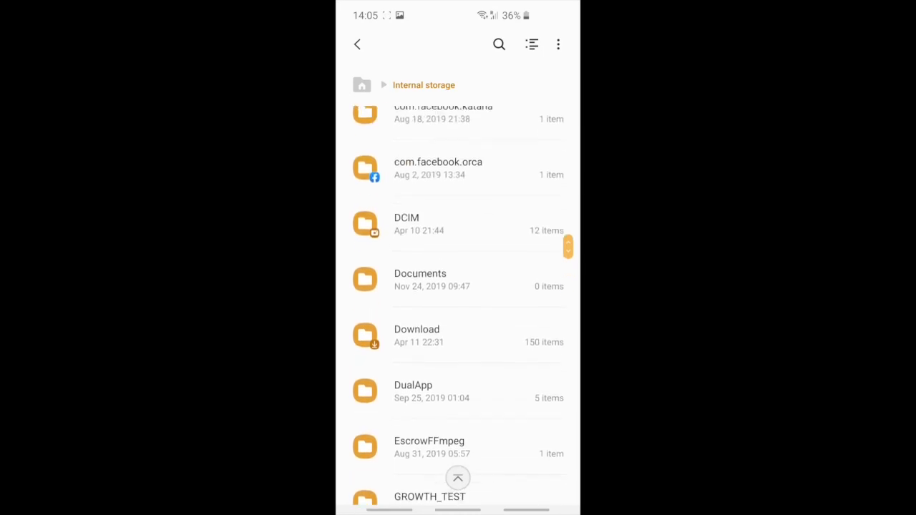
scroll("up", 3)
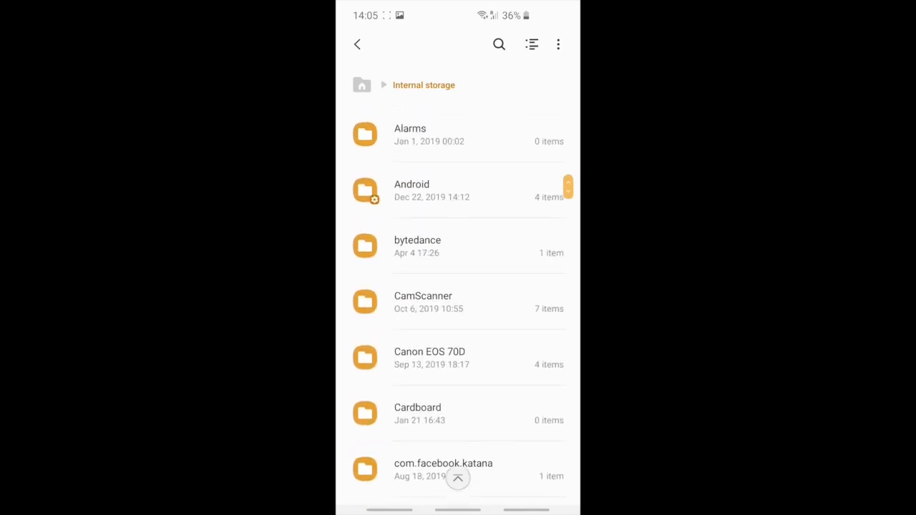
left_click(411, 190)
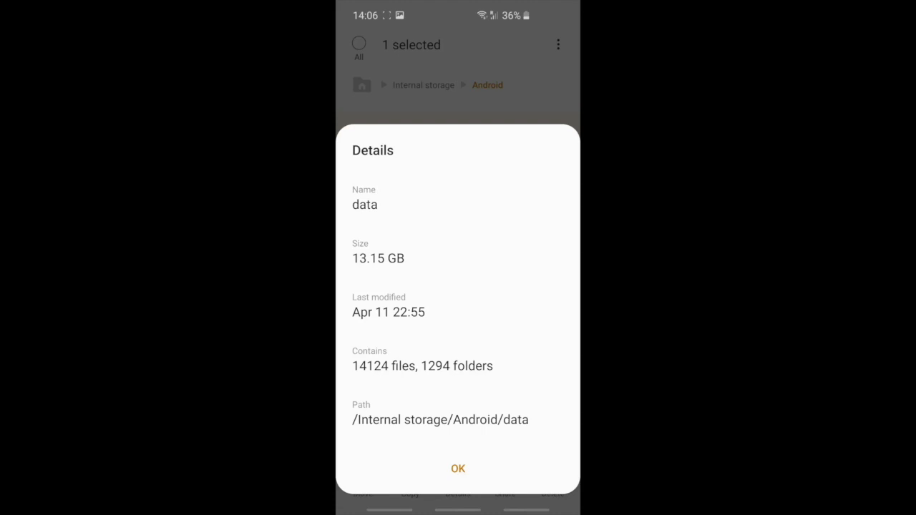
left_click(458, 469)
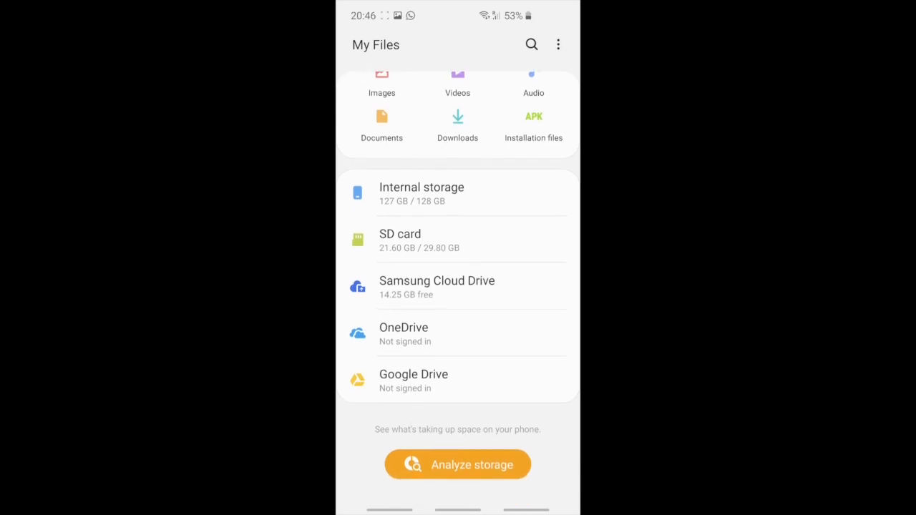
Confirm storage at 99% used, then browse to Android/data/com.sec.android.app.myfiles/files
left_click(457, 464)
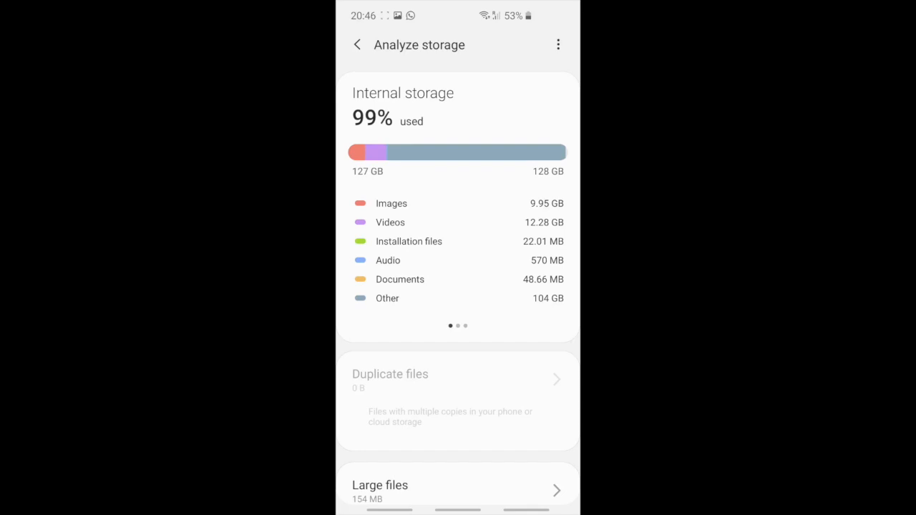
left_click(356, 44)
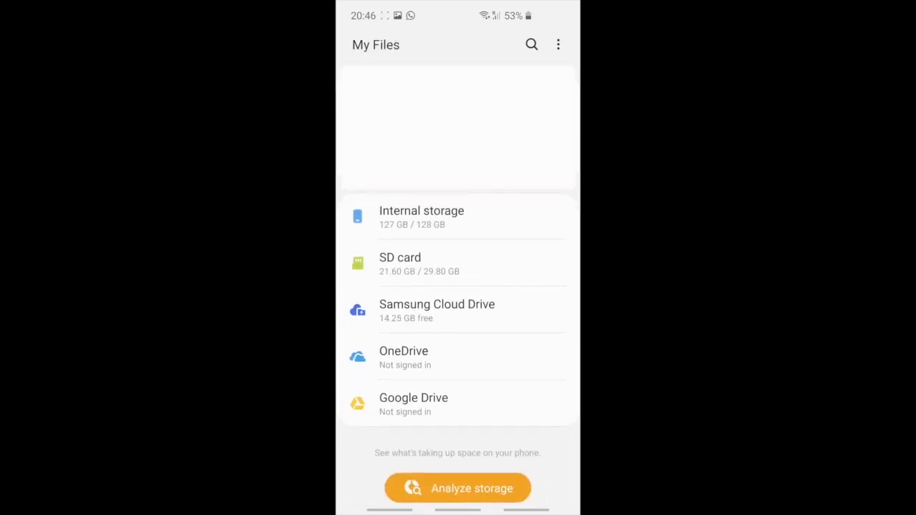
left_click(422, 217)
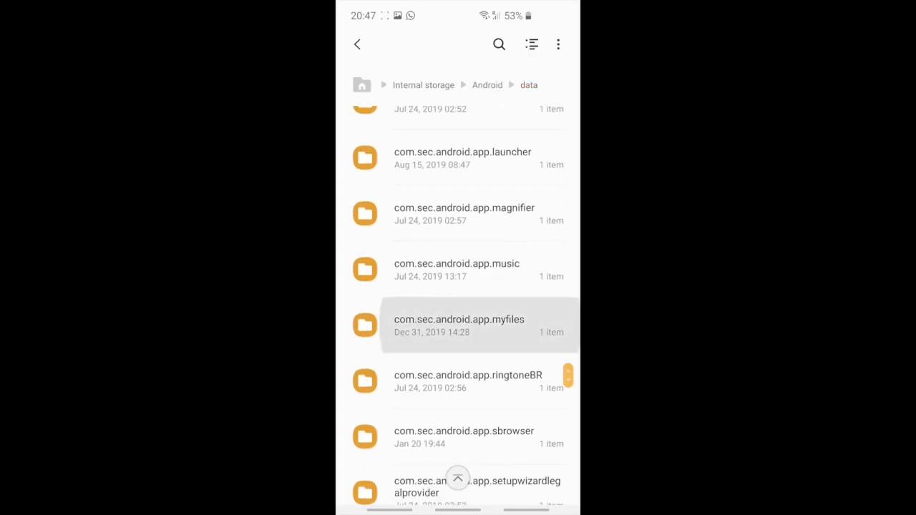
left_click(459, 324)
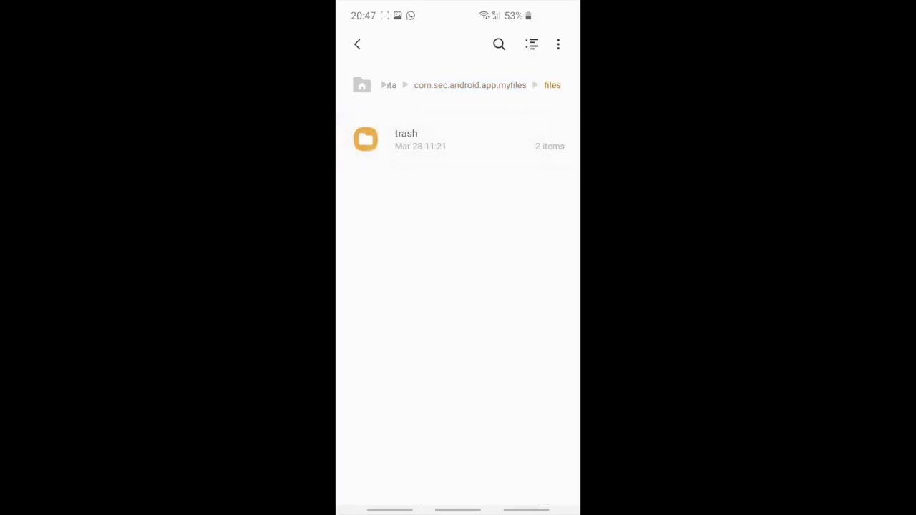
Select both folders inside the hidden trash folder and move them to Trash
left_click(406, 140)
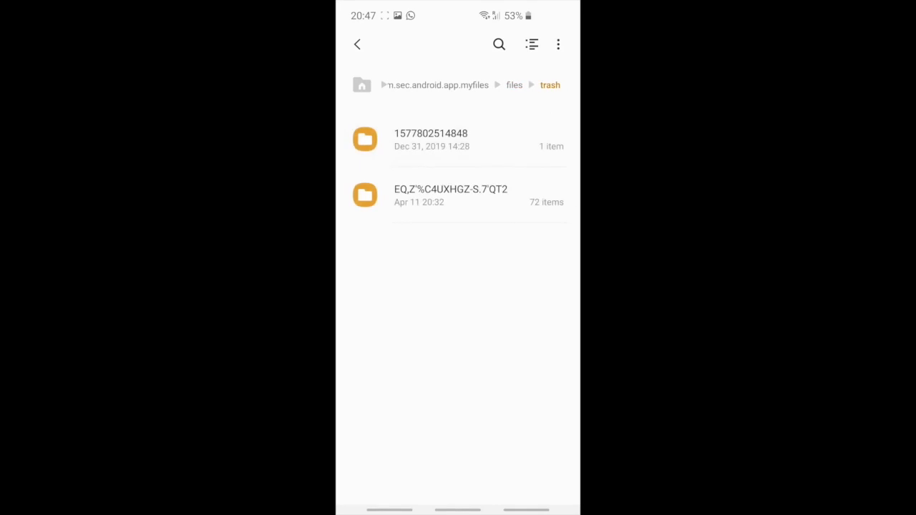
left_click(365, 139)
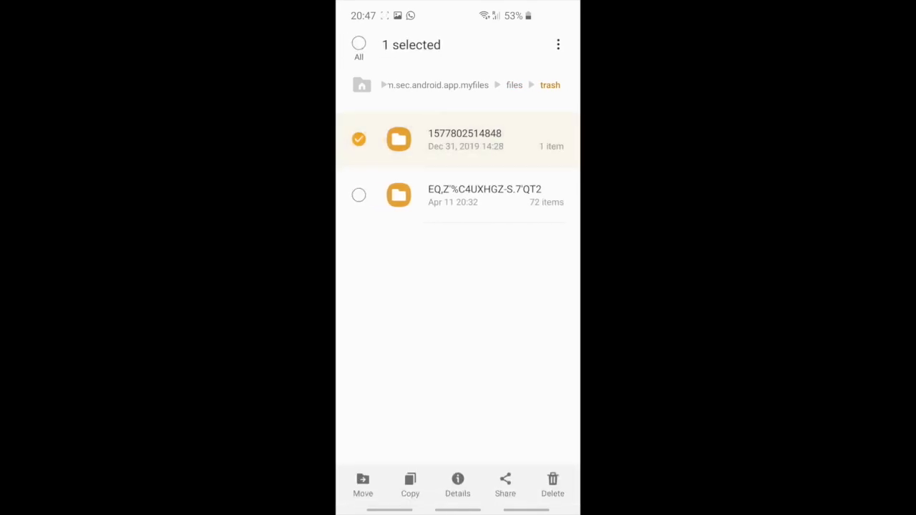
left_click(552, 485)
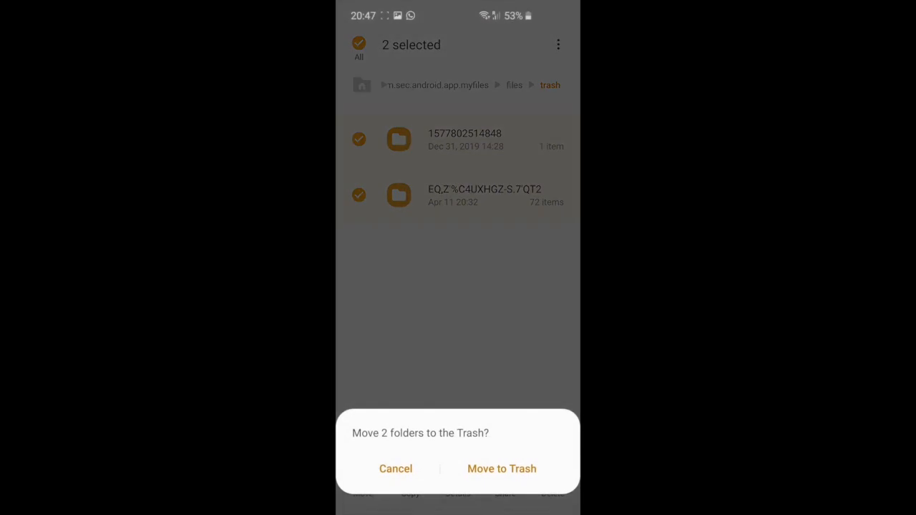
left_click(502, 469)
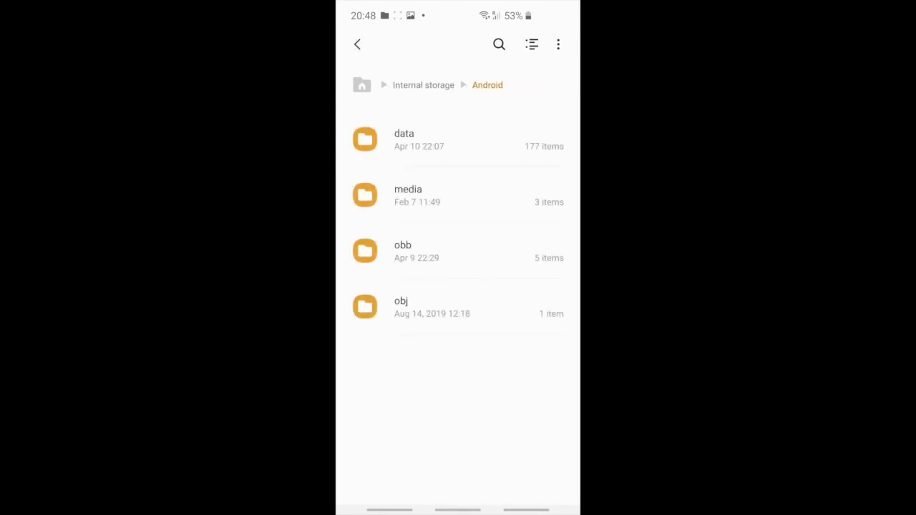
Return home and browse back into internal storage to the 73-folder trash subfolder
left_click(357, 44)
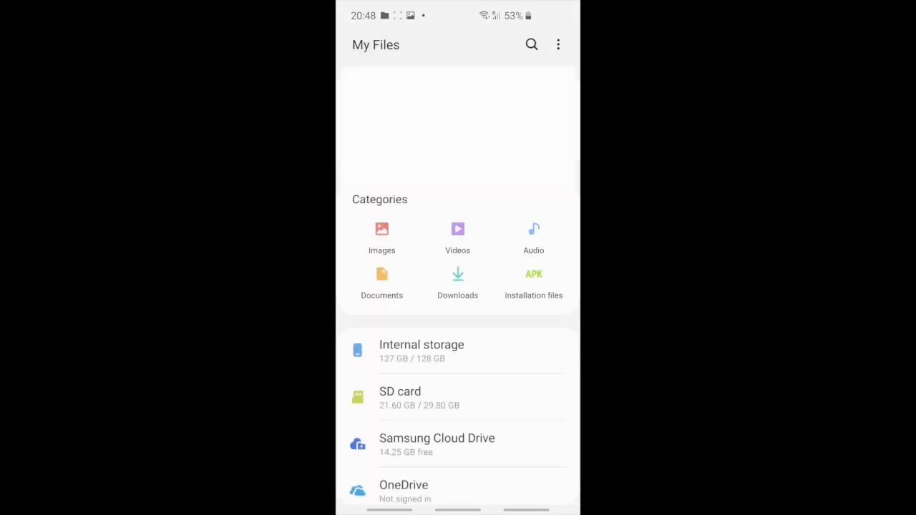
scroll("down", 3)
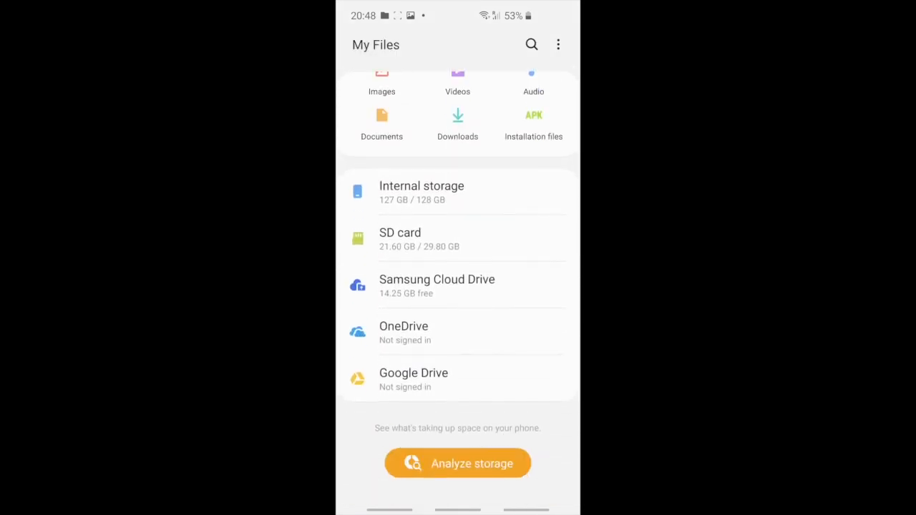
left_click(457, 464)
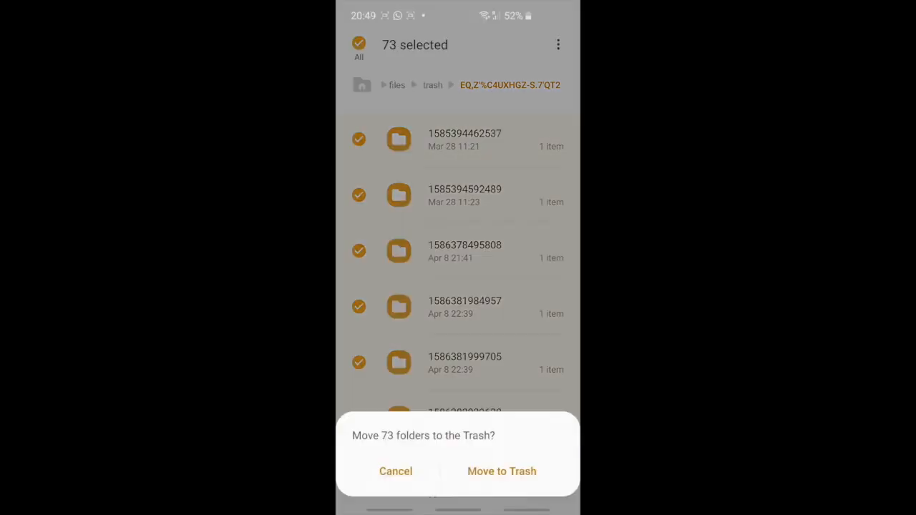
Move the 73 folders to Trash, then trash the one leftover folder
left_click(502, 471)
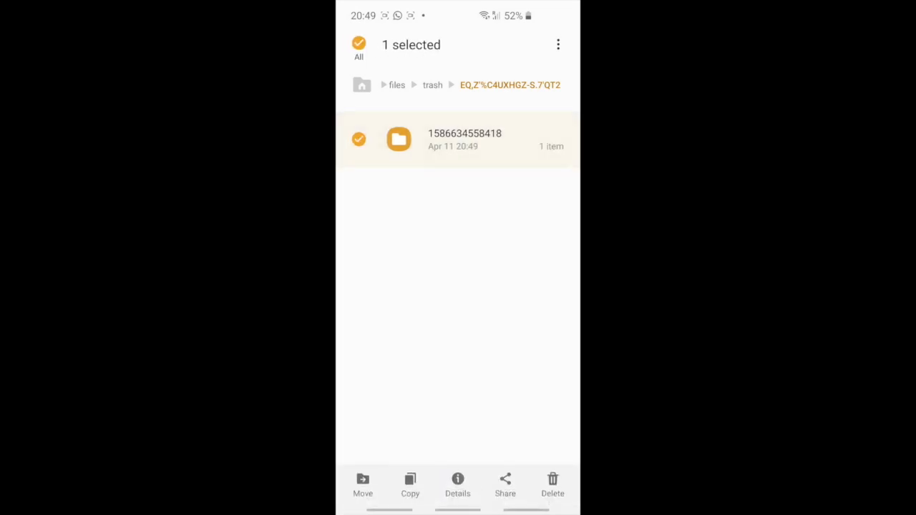
left_click(553, 487)
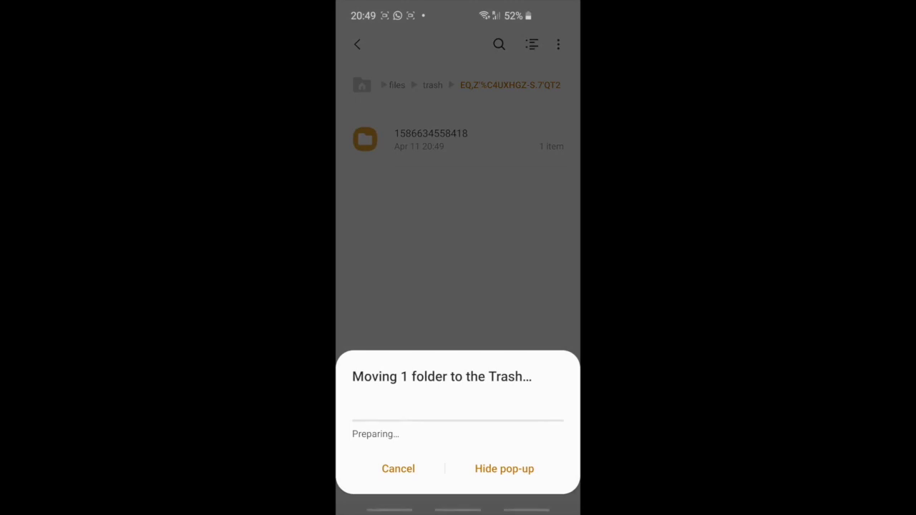
left_click(504, 469)
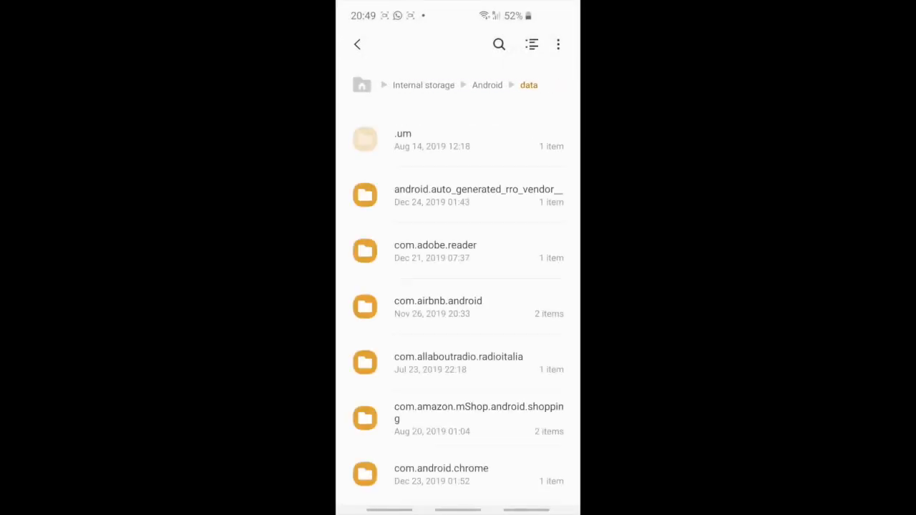
Recheck Analyze storage (still 99% used) and open the Trash holding 328 items
left_click(357, 43)
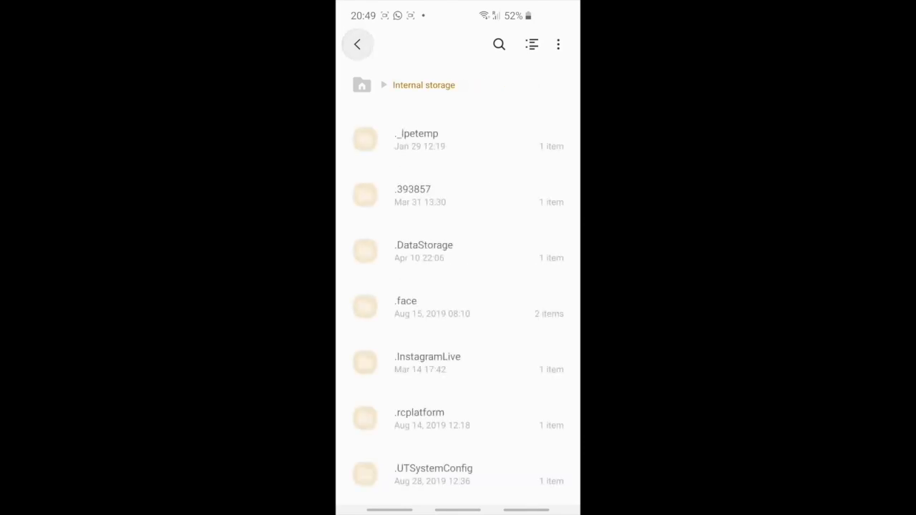
left_click(358, 44)
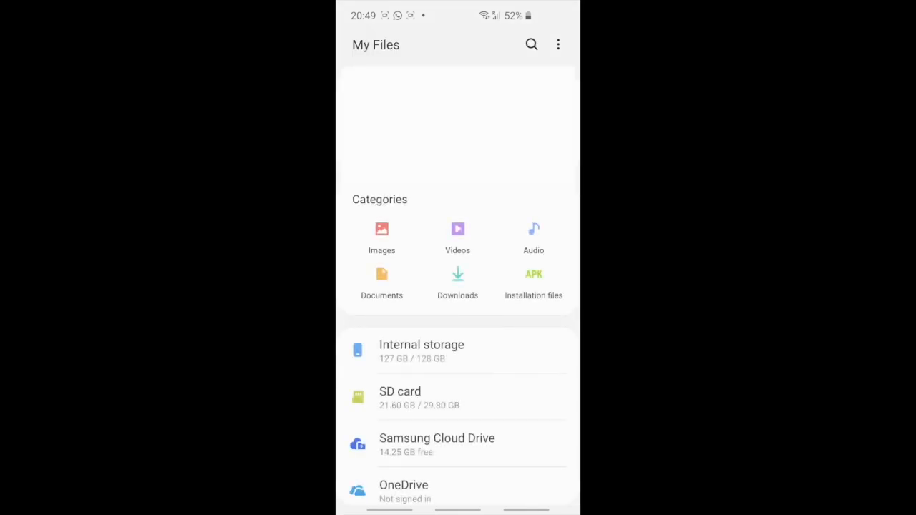
scroll("down", 3)
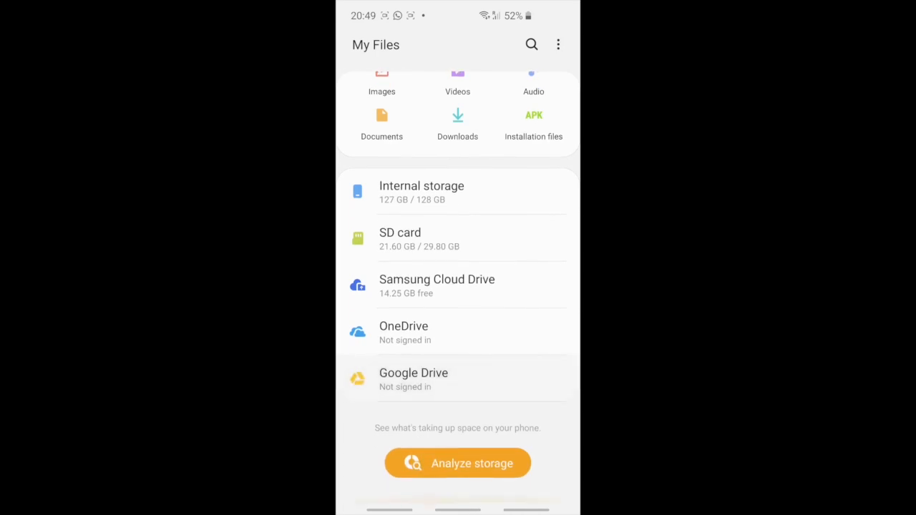
left_click(458, 463)
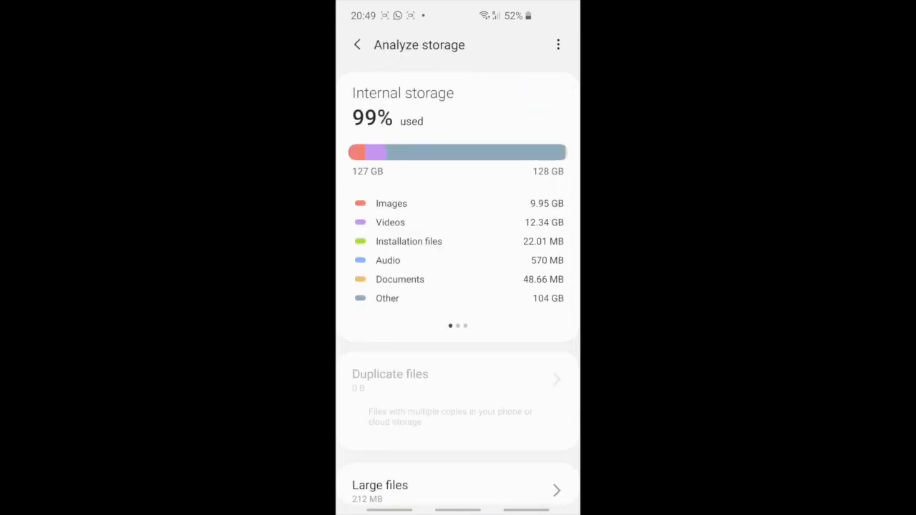
scroll("down", 3)
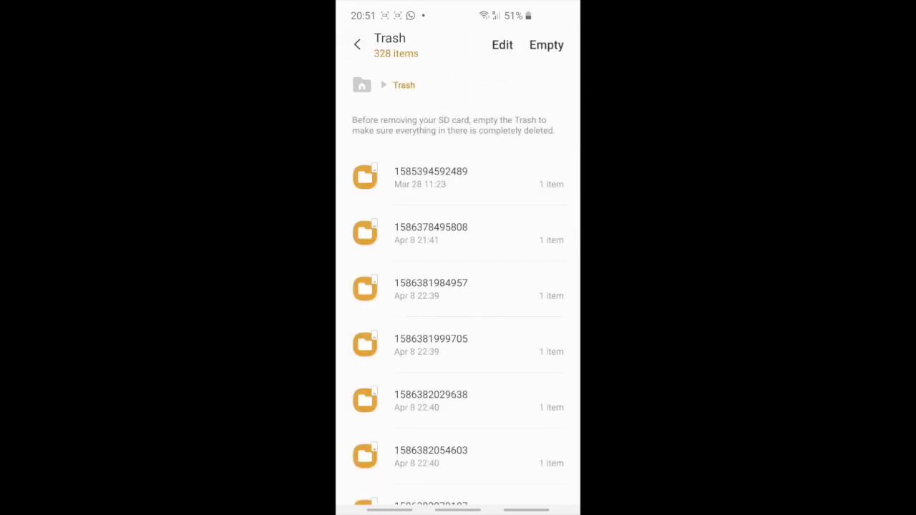
Empty all Trash items and return home, where storage shows 79.75 GB used
left_click(547, 45)
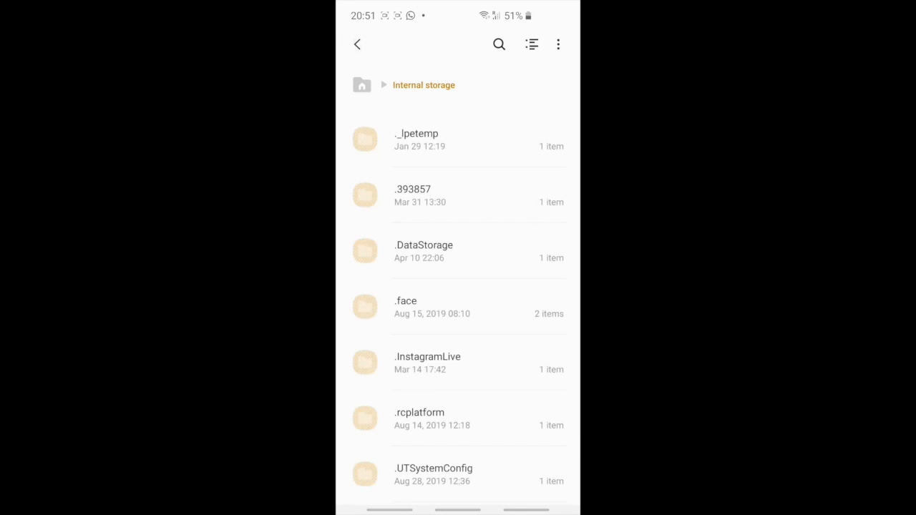
left_click(358, 43)
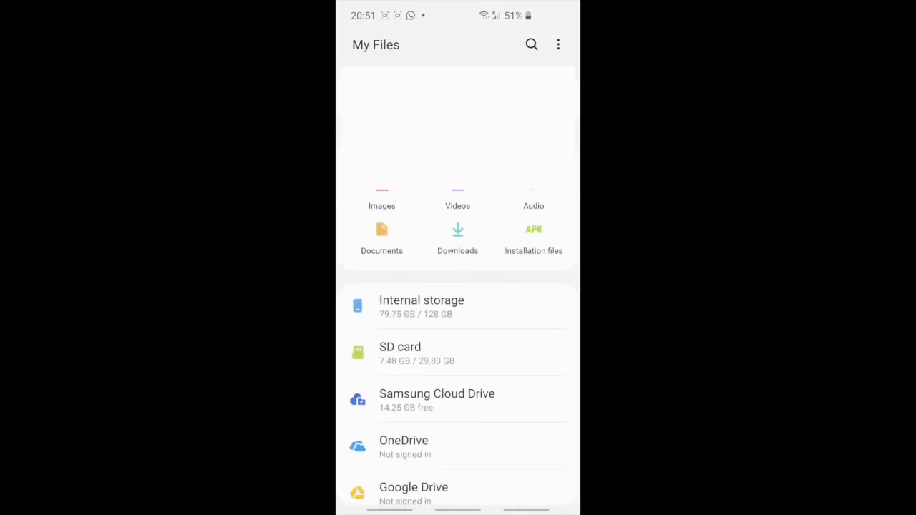